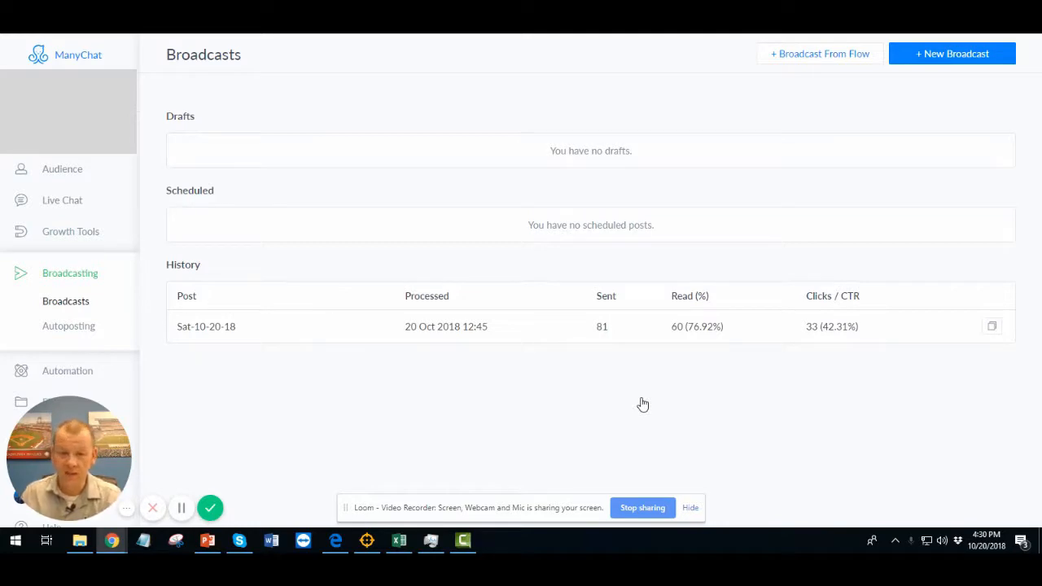
{"action": "mouse_move", "coordinate": [609, 386]}
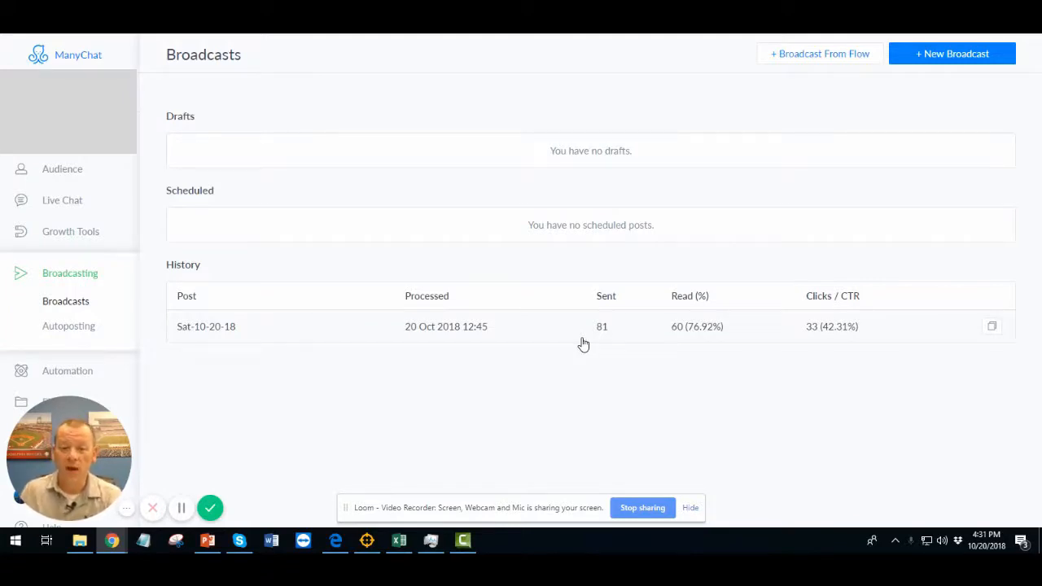
{"action": "mouse_move", "coordinate": [644, 291]}
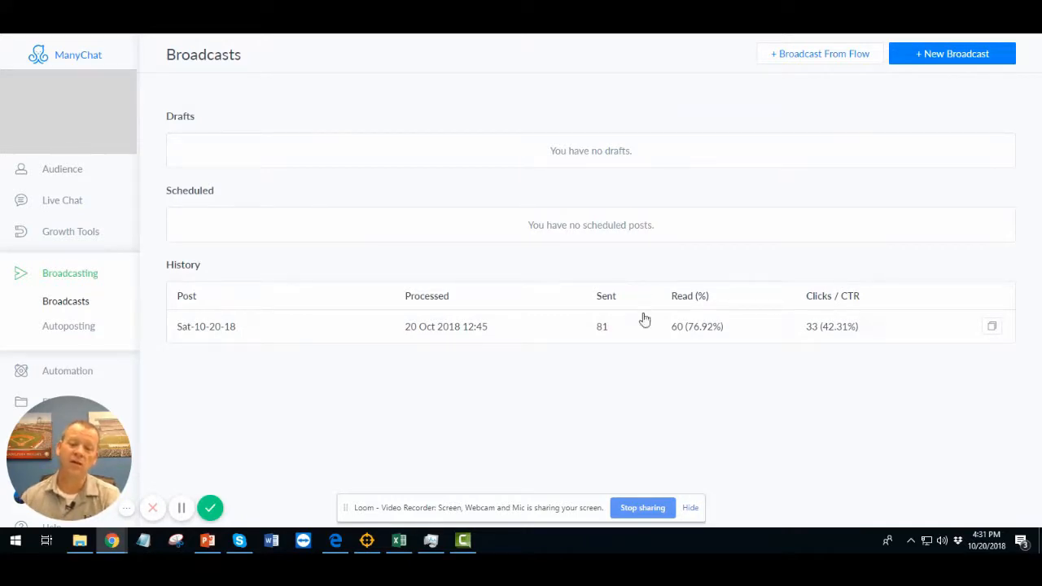
{"action": "mouse_move", "coordinate": [171, 341]}
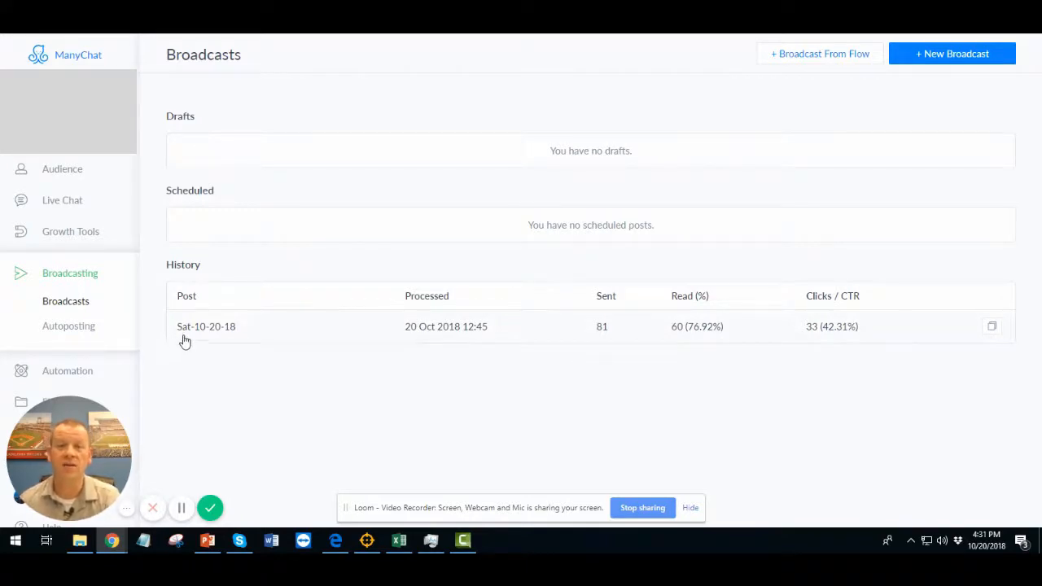
{"action": "mouse_move", "coordinate": [185, 338]}
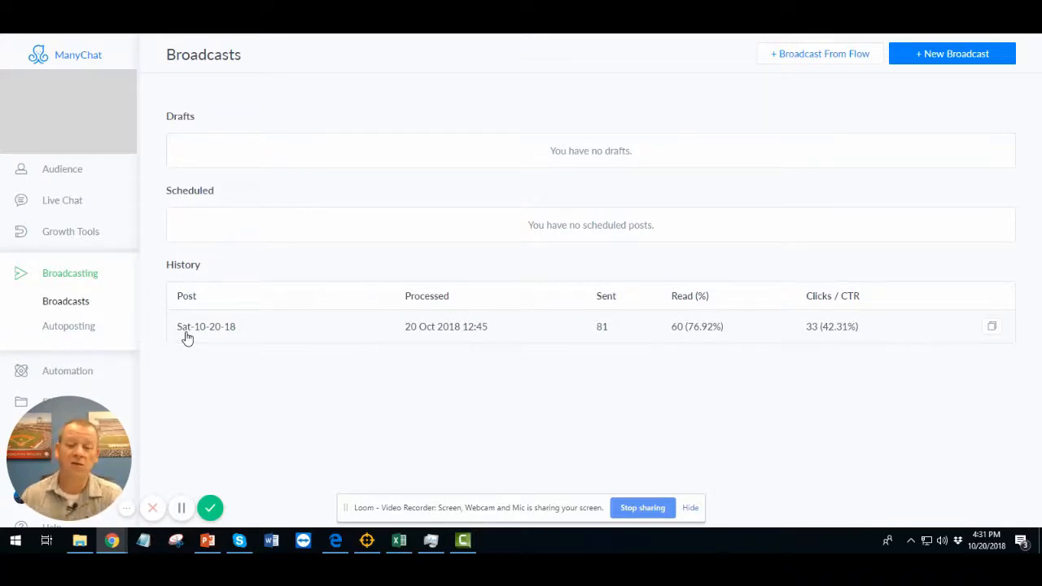
{"action": "mouse_move", "coordinate": [605, 329]}
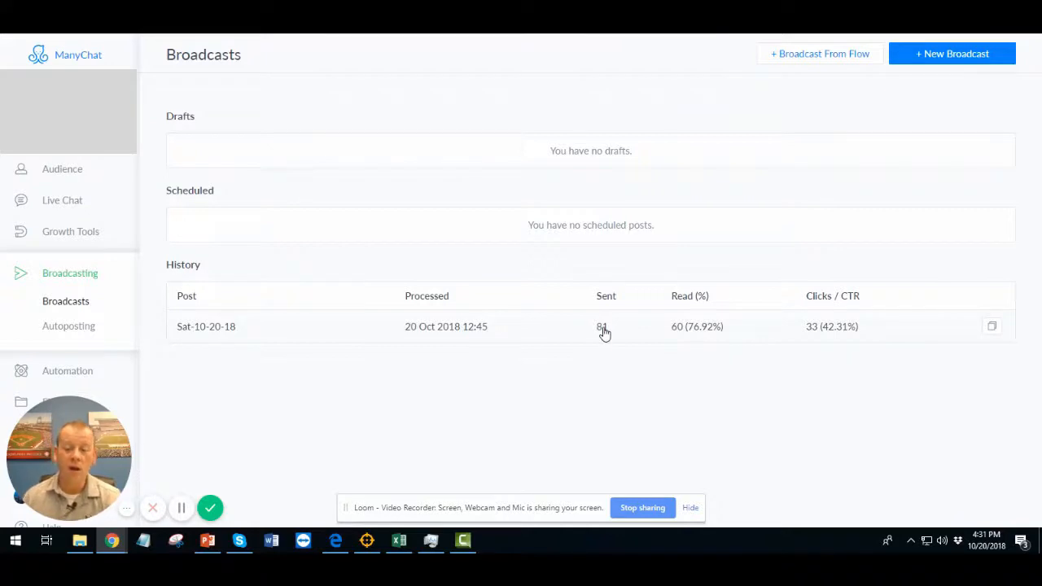
{"action": "mouse_move", "coordinate": [469, 337]}
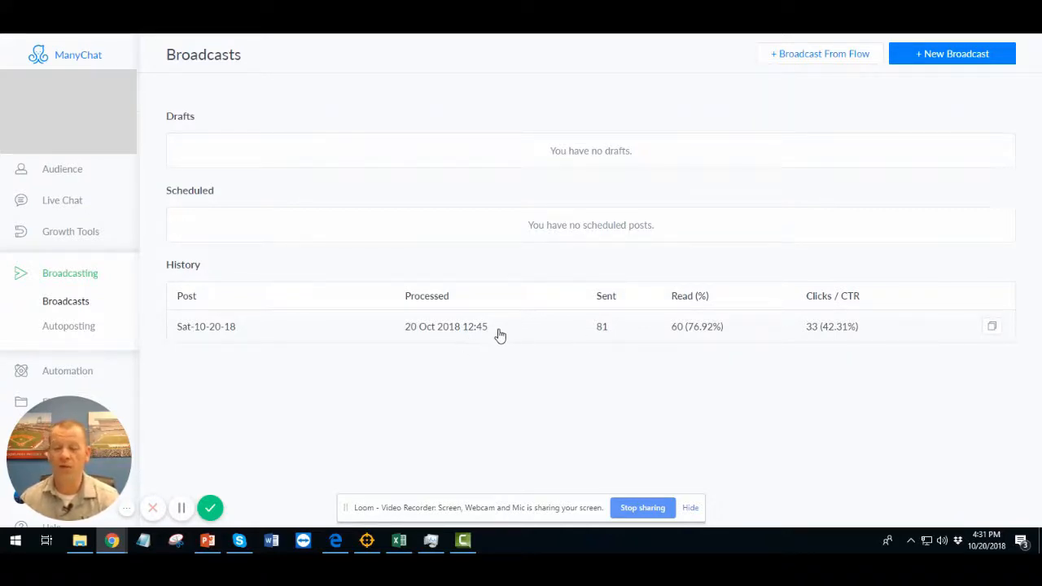
{"action": "mouse_move", "coordinate": [446, 341]}
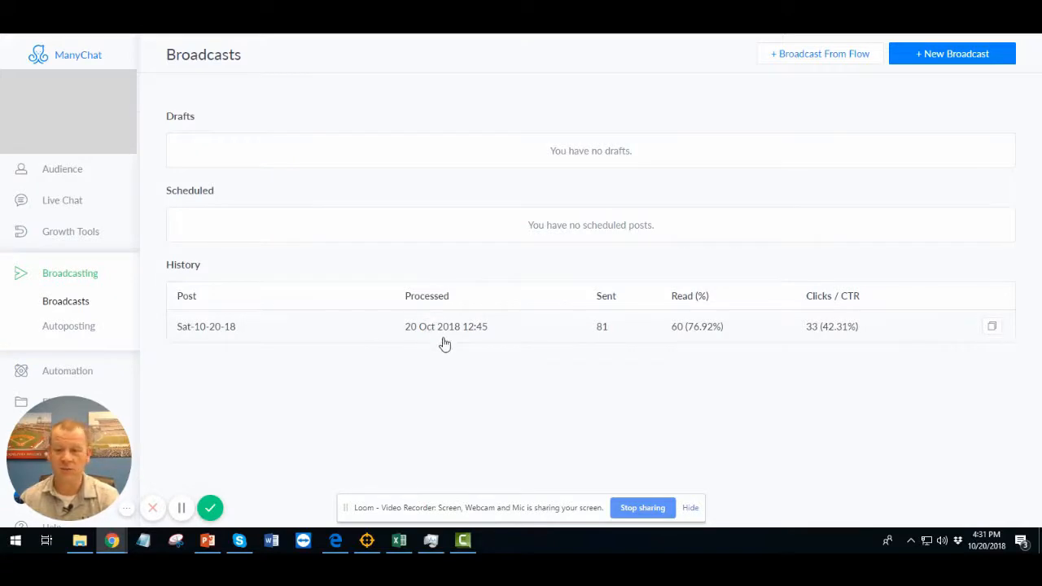
{"action": "mouse_move", "coordinate": [729, 332]}
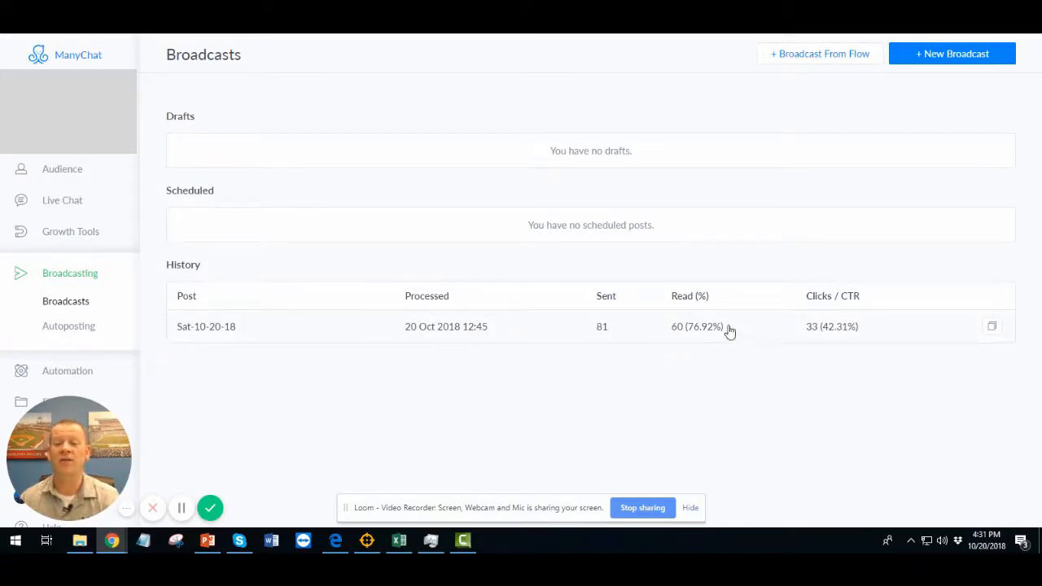
{"action": "mouse_move", "coordinate": [668, 340]}
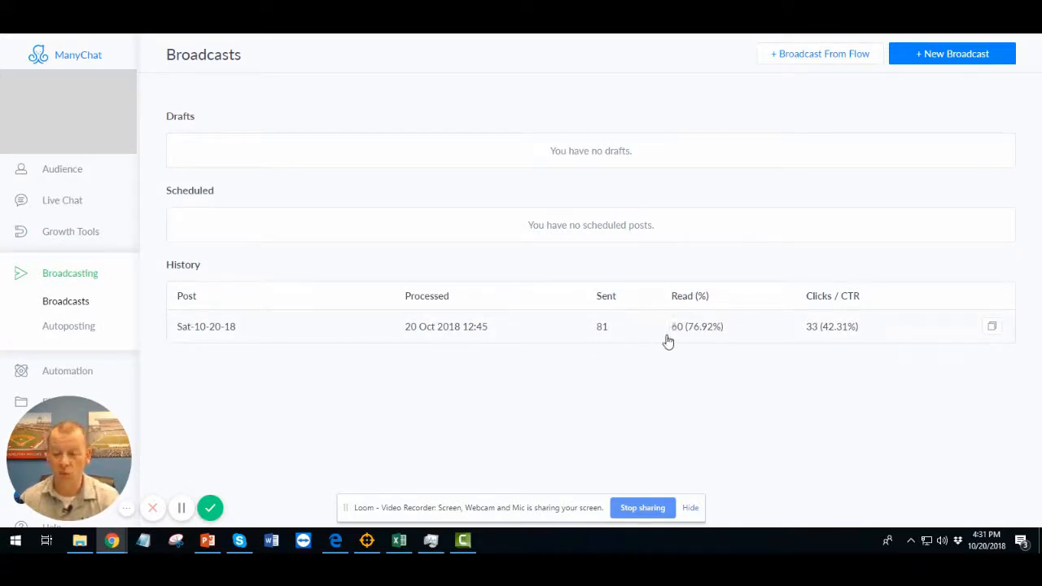
{"action": "mouse_move", "coordinate": [545, 335]}
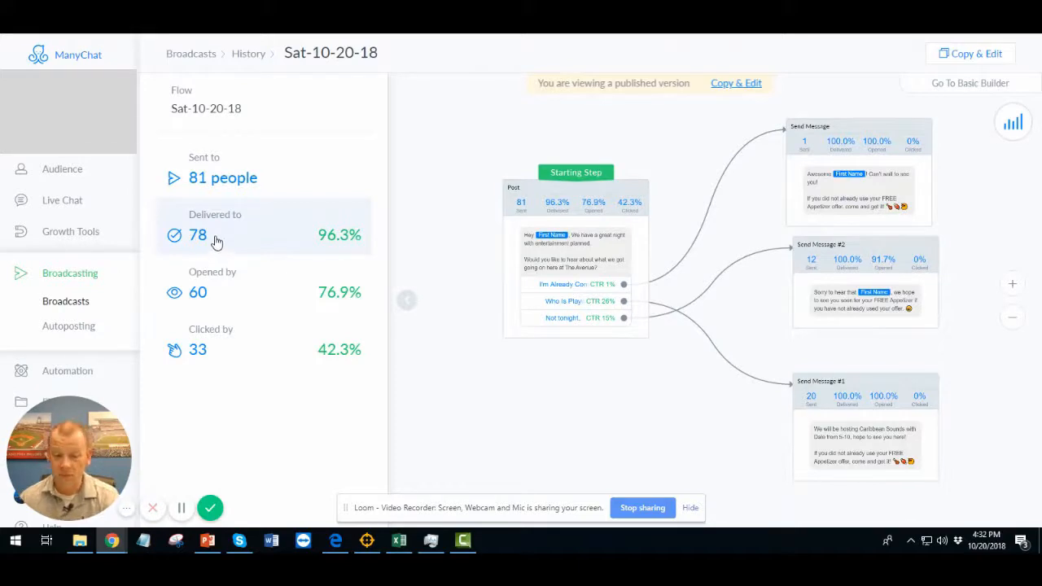
{"action": "mouse_move", "coordinate": [209, 304]}
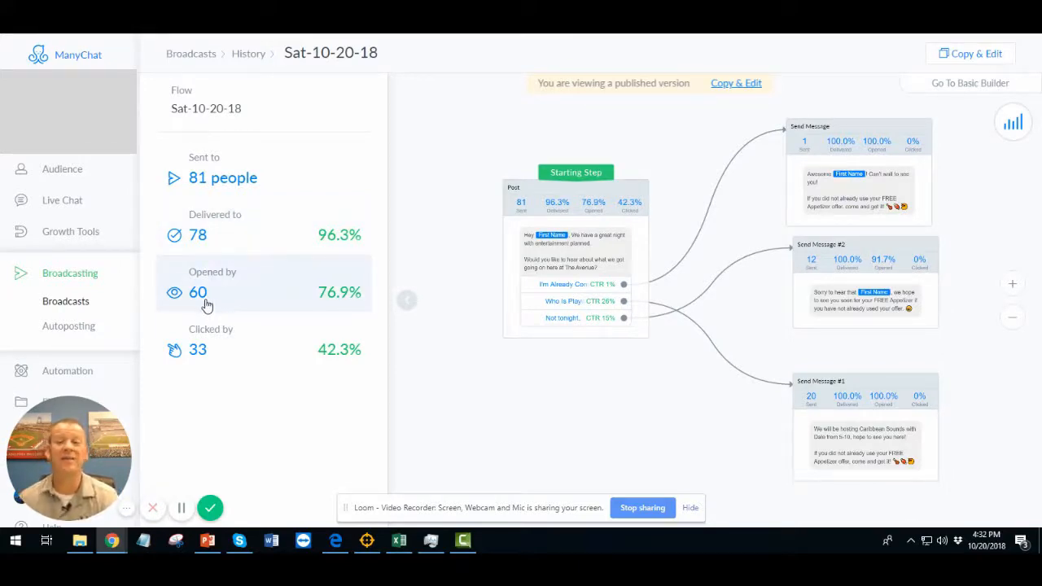
{"action": "mouse_move", "coordinate": [275, 305]}
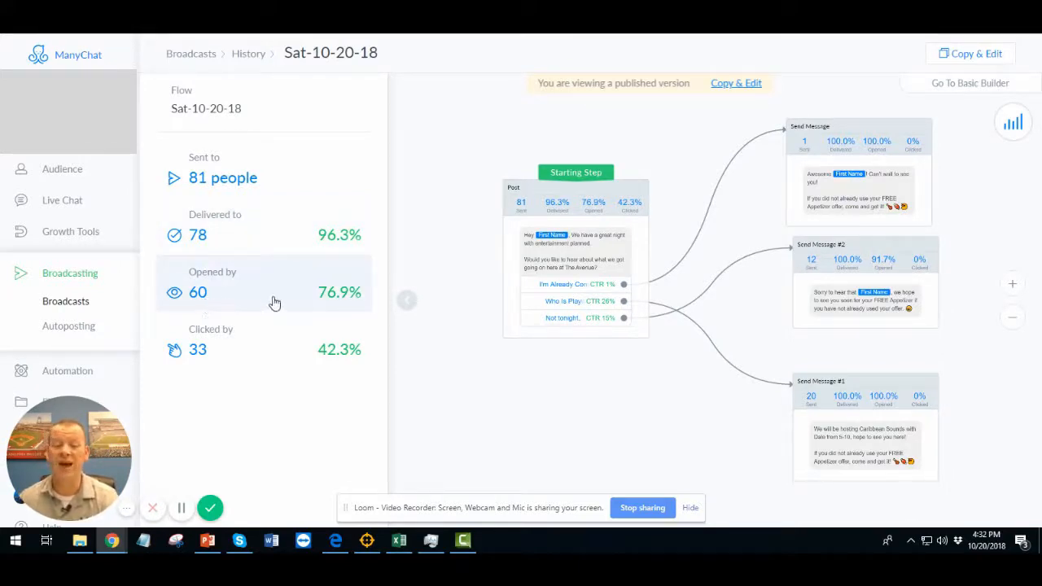
{"action": "mouse_move", "coordinate": [313, 308]}
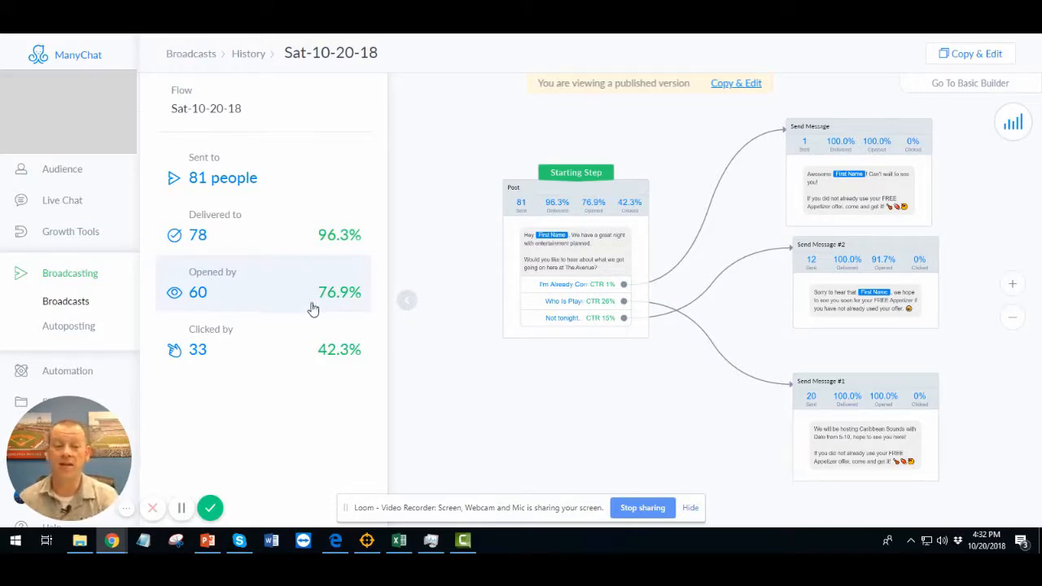
{"action": "mouse_move", "coordinate": [302, 308]}
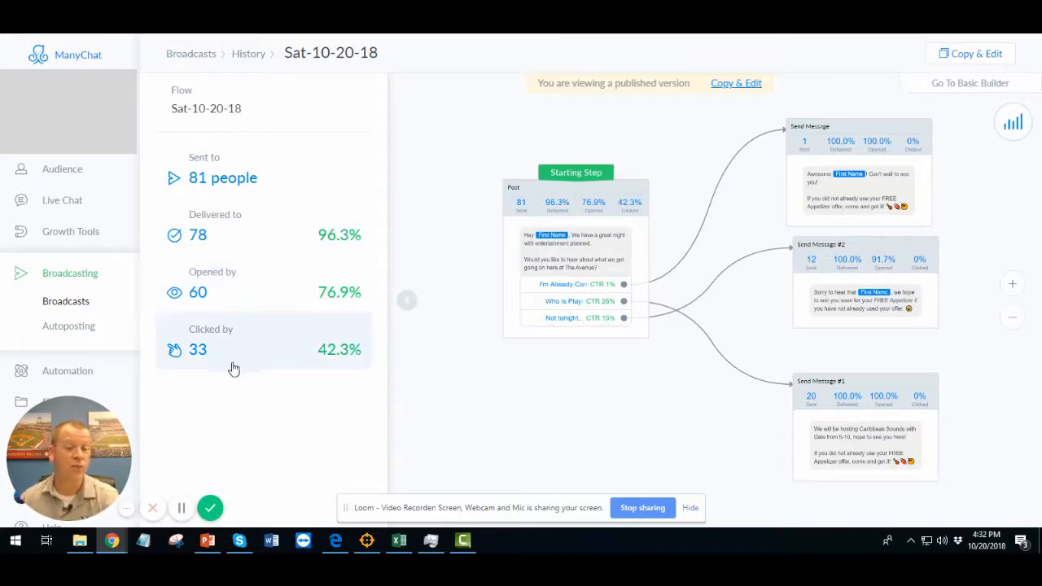
{"action": "mouse_move", "coordinate": [236, 371]}
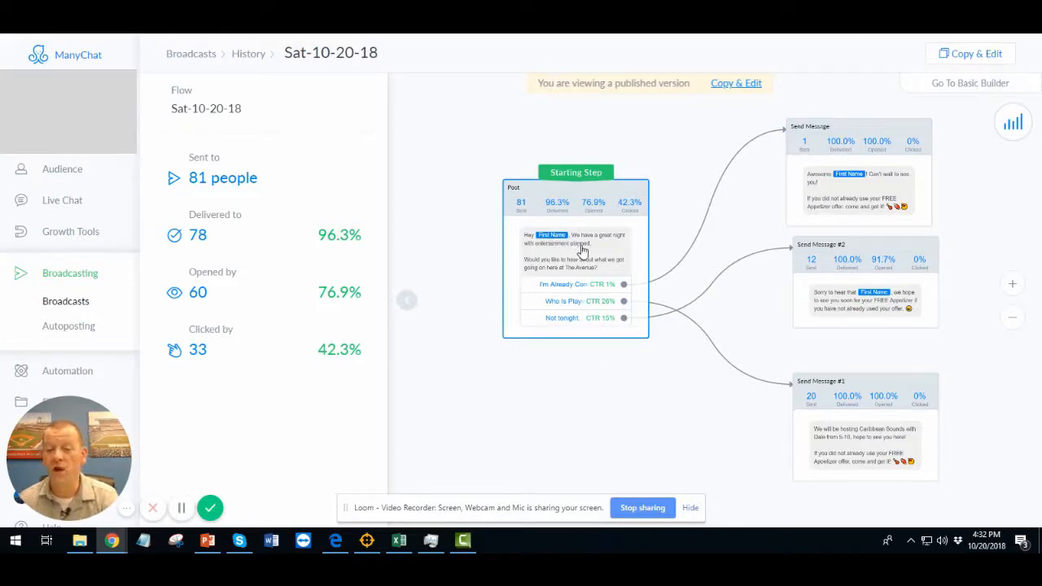
{"action": "mouse_move", "coordinate": [611, 248]}
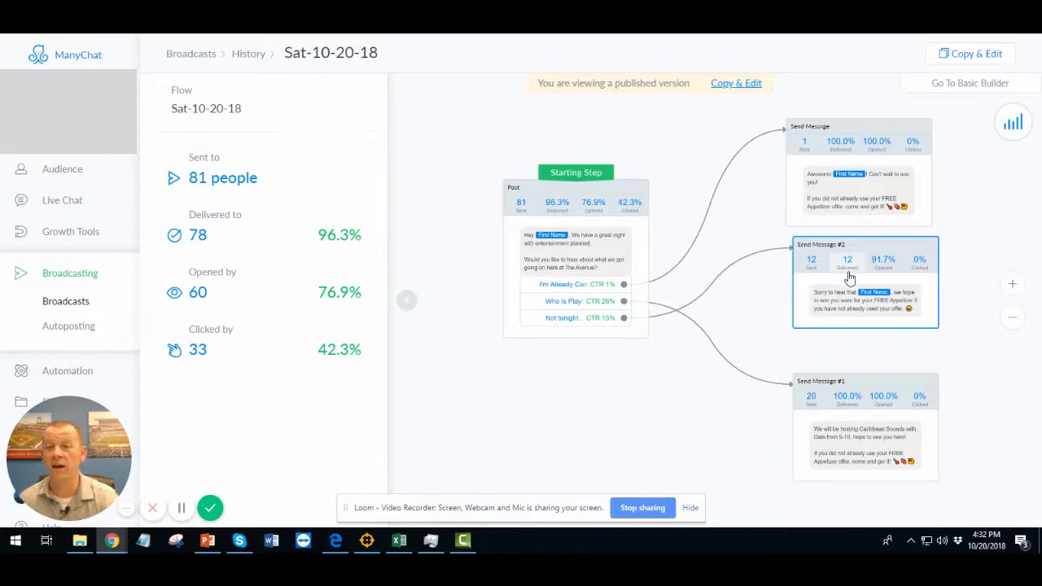
{"action": "left_click", "coordinate": [567, 317]}
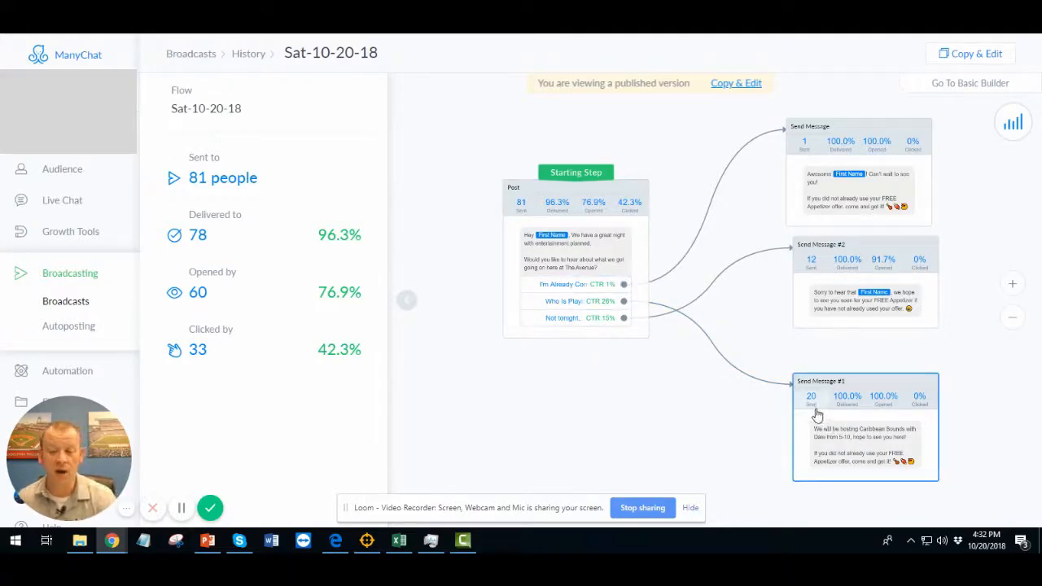
{"action": "mouse_move", "coordinate": [914, 443]}
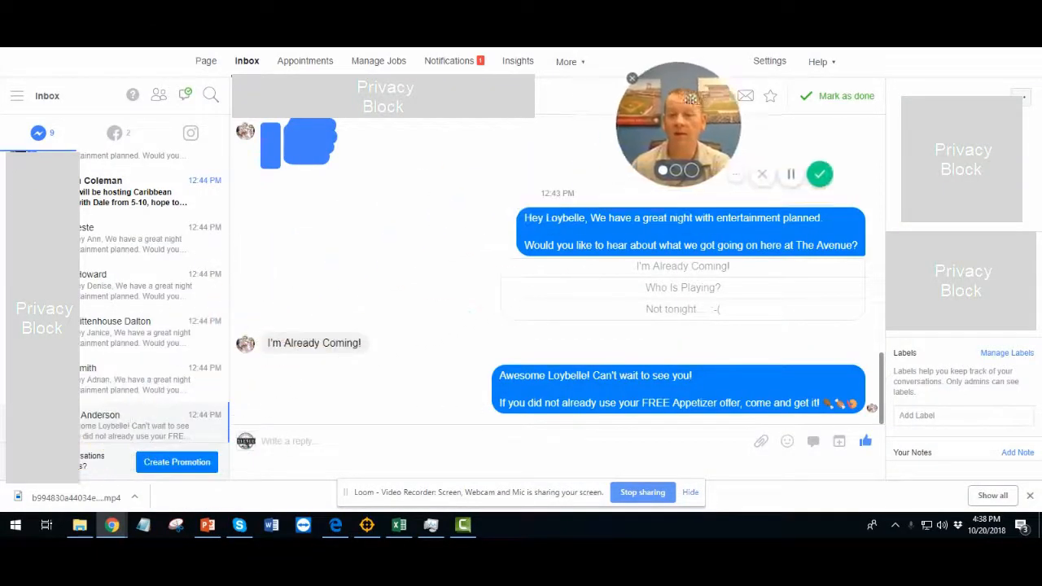
{"action": "left_click_drag", "start_coordinate": [676, 123], "coordinate": [961, 159]}
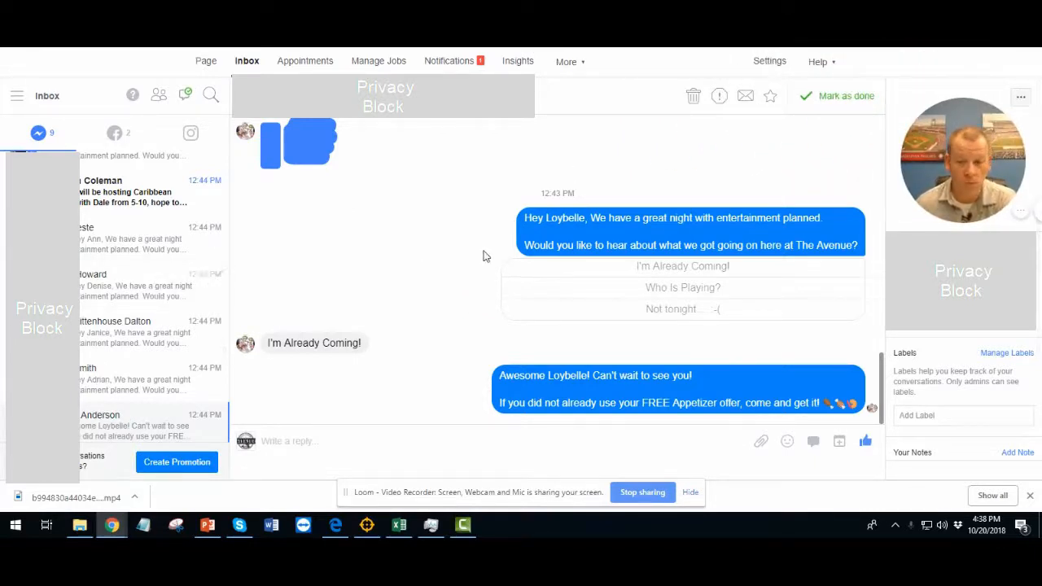
{"action": "scroll", "scroll_direction": "down", "scroll_amount": 3}
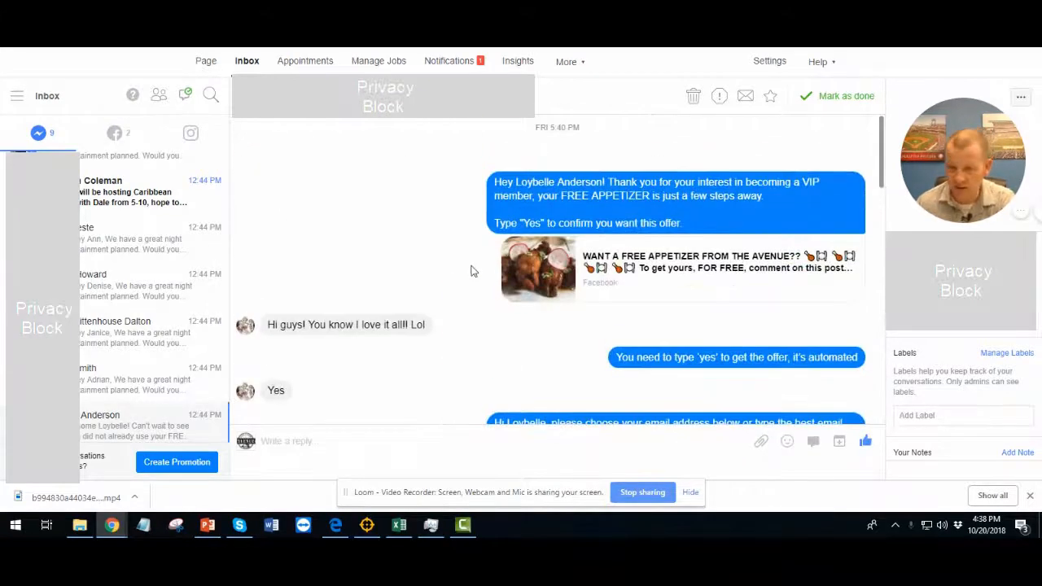
{"action": "scroll", "scroll_direction": "down", "scroll_amount": 3}
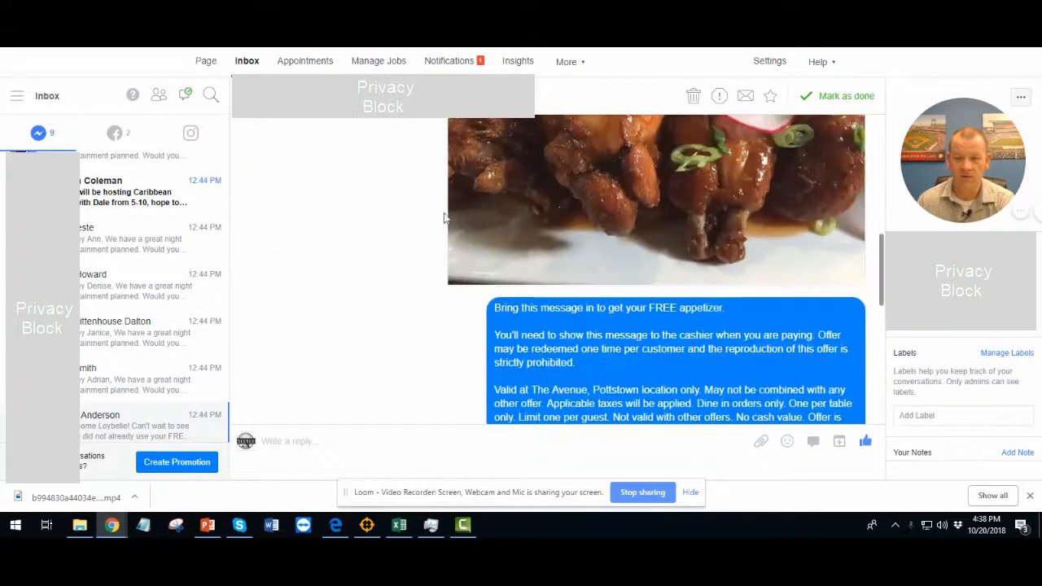
{"action": "scroll", "scroll_direction": "down", "scroll_amount": 3}
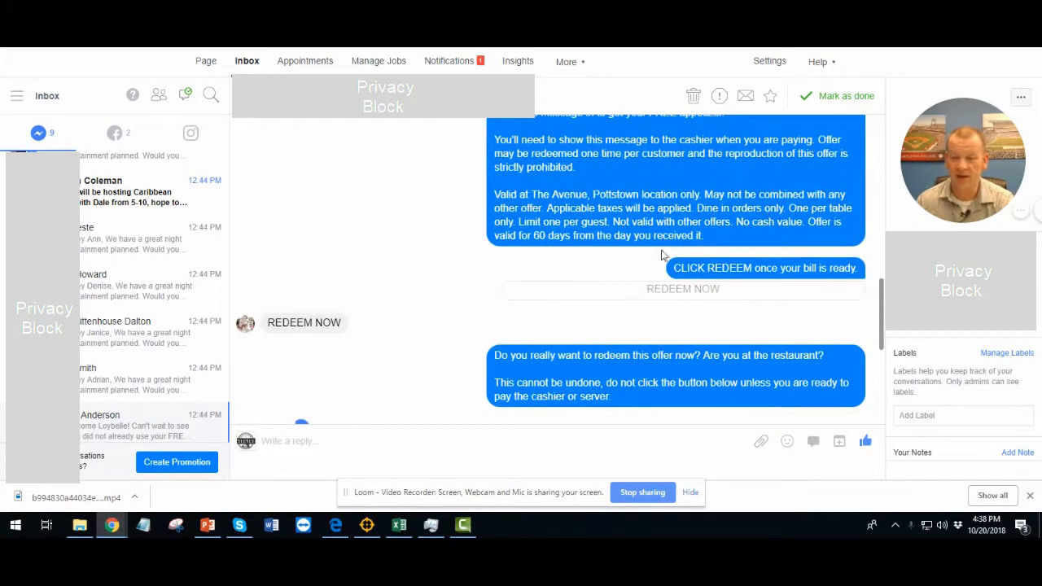
{"action": "scroll", "scroll_direction": "down", "scroll_amount": 3}
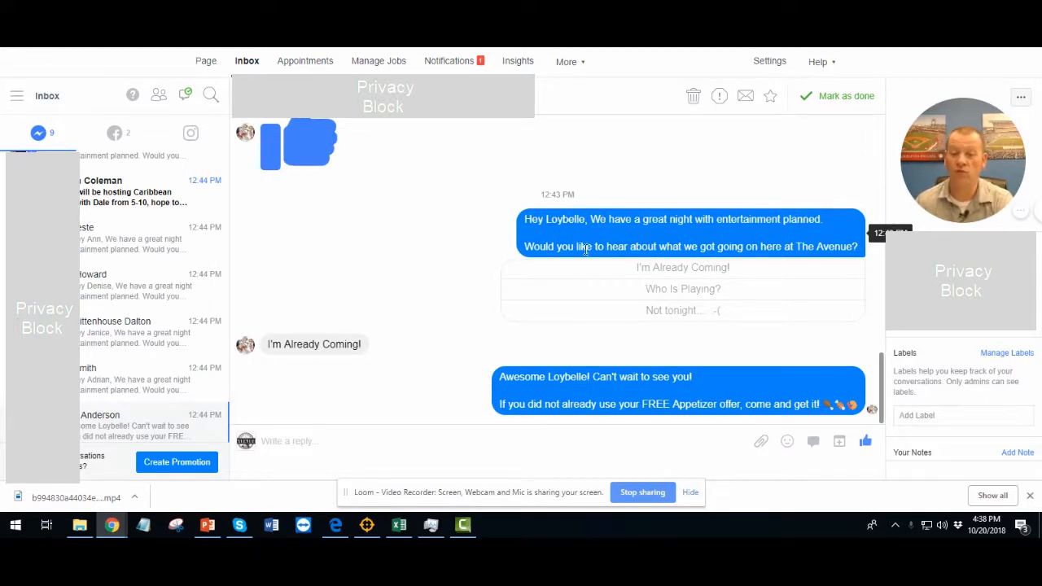
{"action": "mouse_move", "coordinate": [836, 247]}
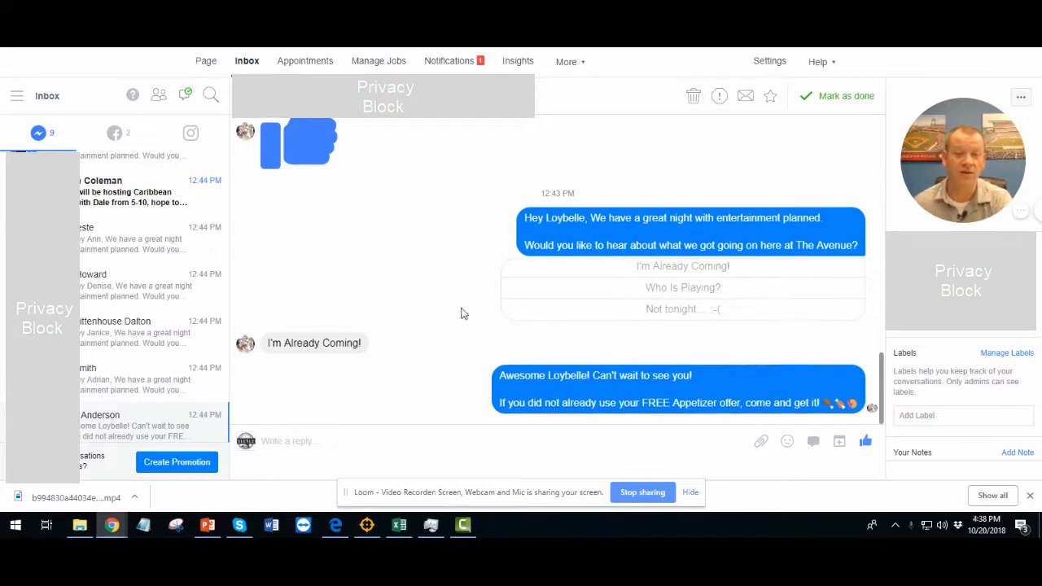
{"action": "mouse_move", "coordinate": [456, 296]}
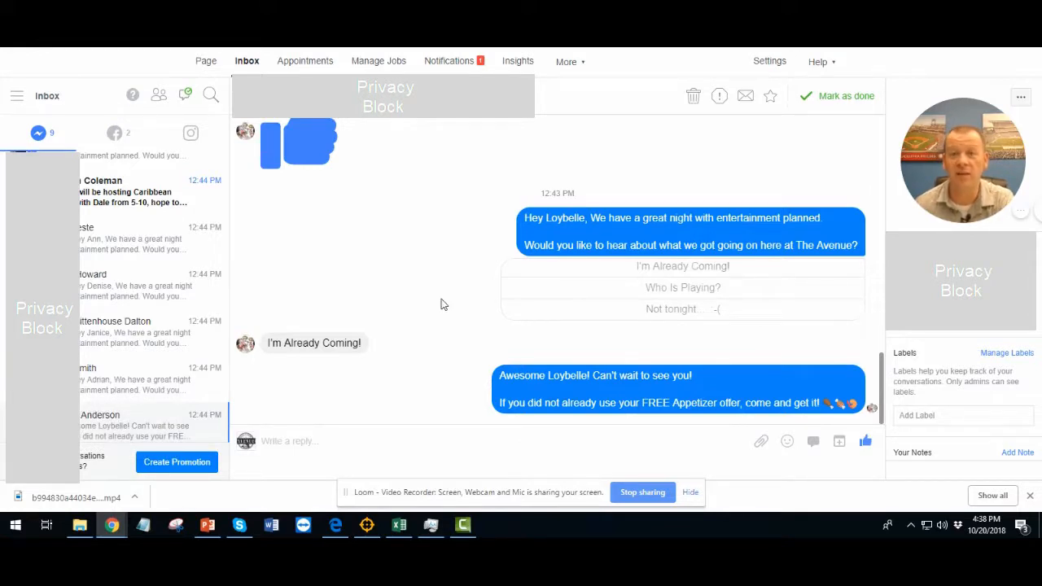
{"action": "mouse_move", "coordinate": [124, 280]}
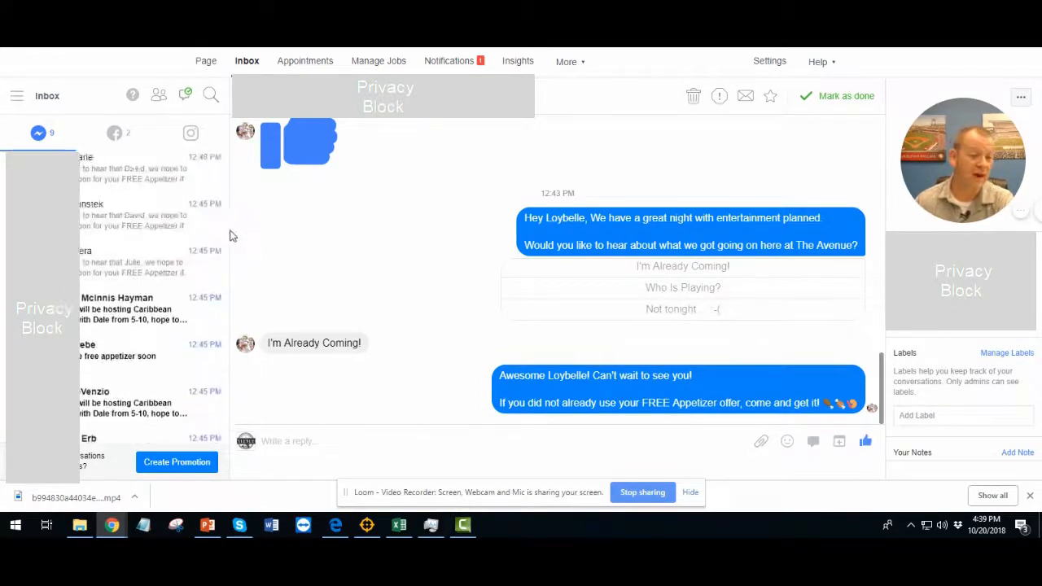
{"action": "scroll", "scroll_direction": "down", "scroll_amount": 3}
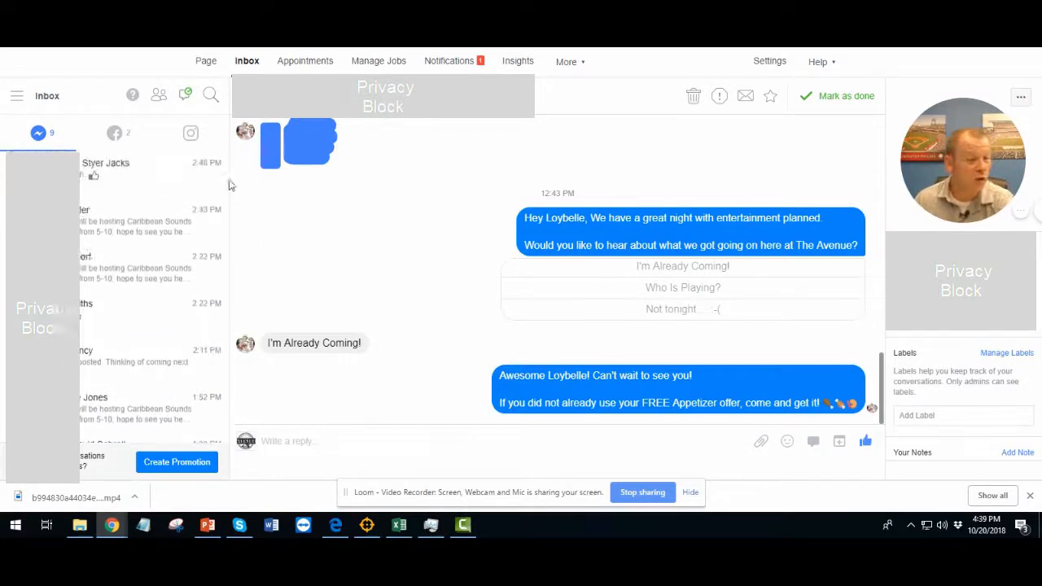
{"action": "scroll", "scroll_direction": "down", "scroll_amount": 3}
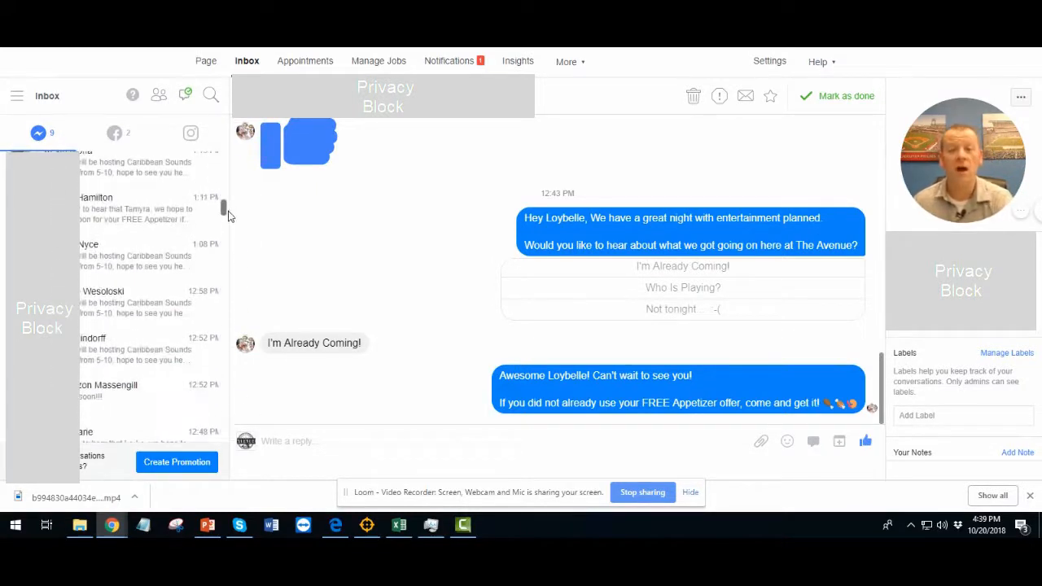